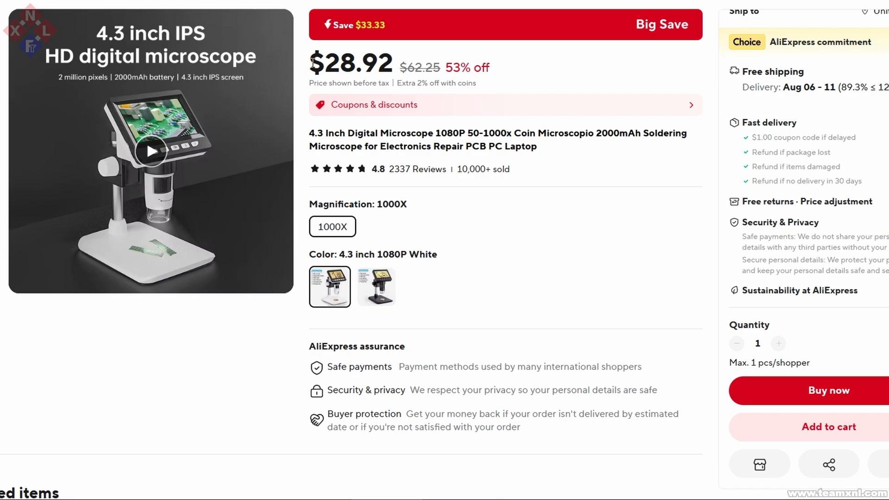
mouse_move(493, 251)
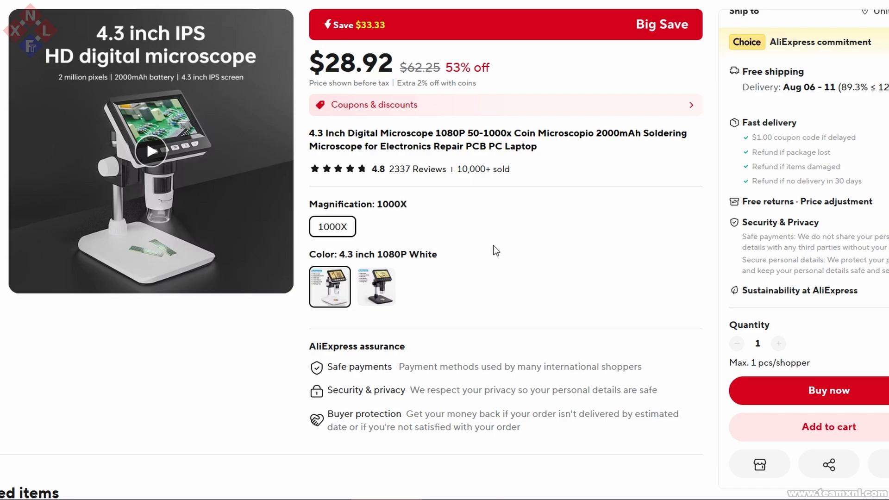
mouse_move(492, 251)
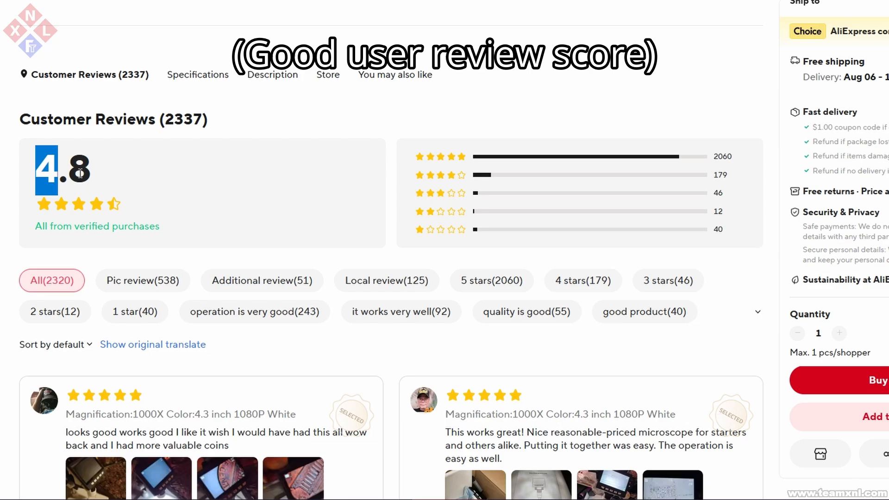
Scroll the microscope listing down to its customer reviews, rated 4.8 from 2,337.
scroll("down", 3)
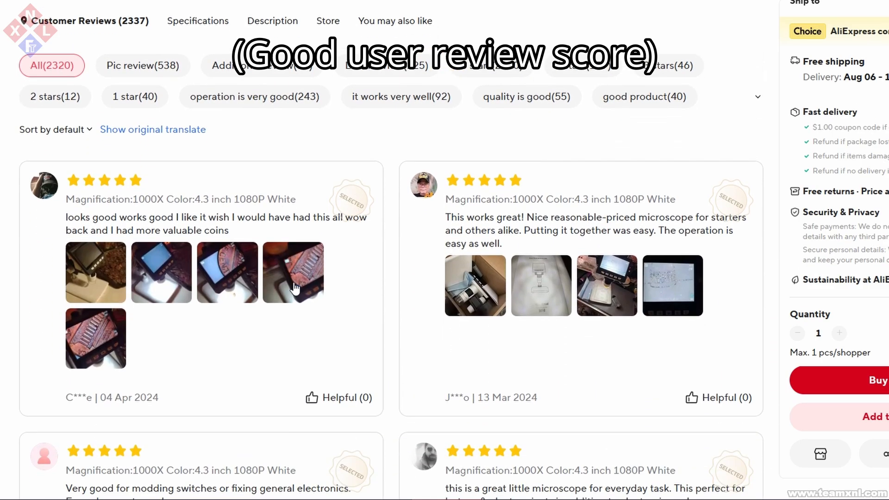
Enlarge a five-star reviewer's photo of a coin magnified on the microscope screen.
left_click(293, 272)
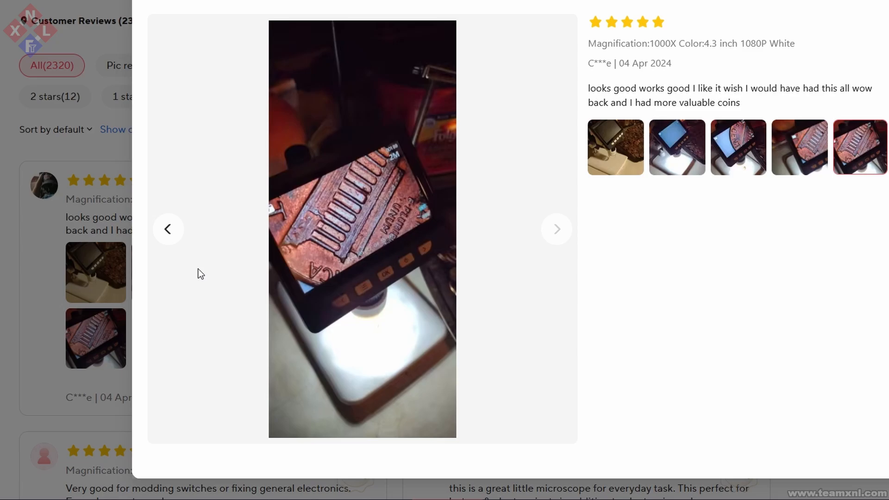
mouse_move(46, 309)
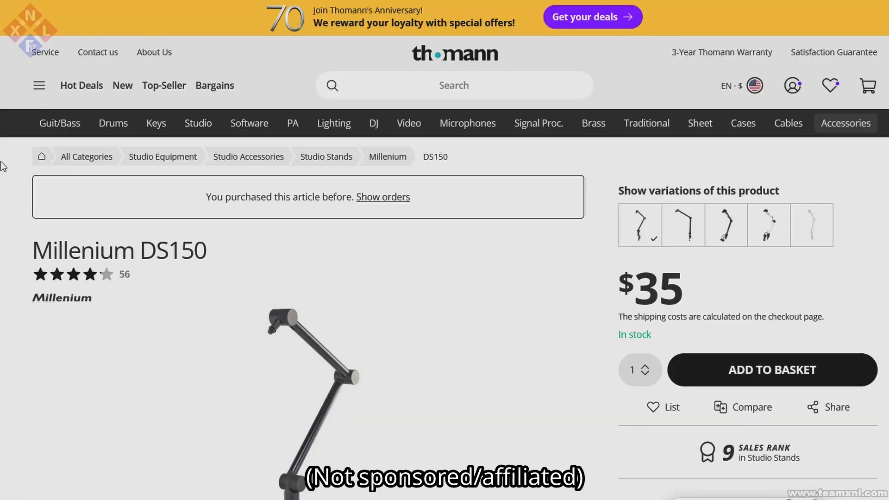
mouse_move(433, 251)
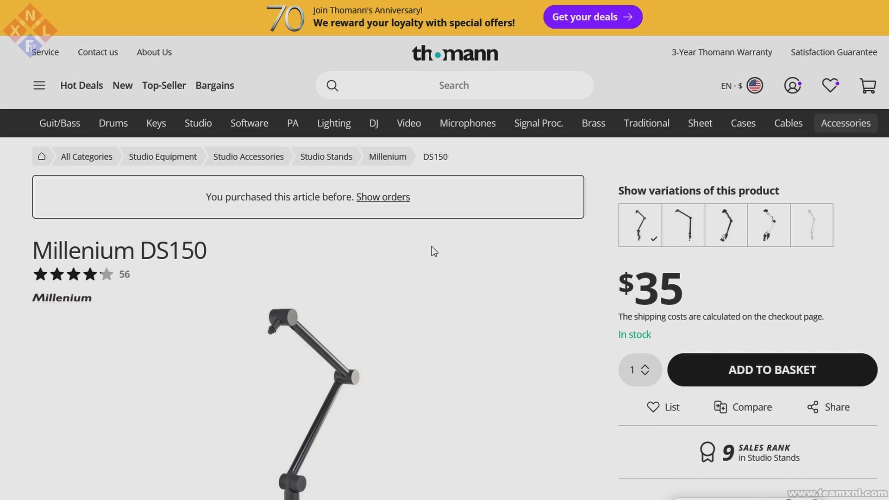
Scroll down the Millenium DS150 microphone arm page to its details.
scroll("down", 3)
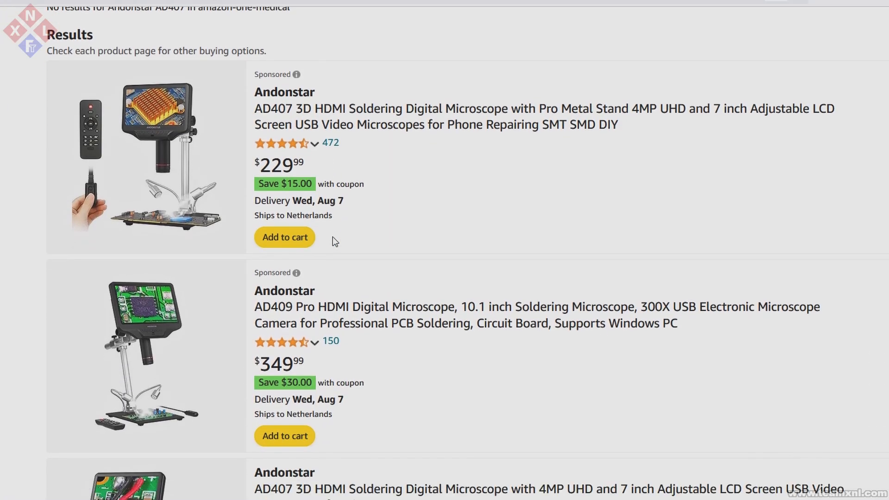
Browse the Andonstar HDMI microscope results ($168.99–$349.99) and select one listing.
scroll("down", 3)
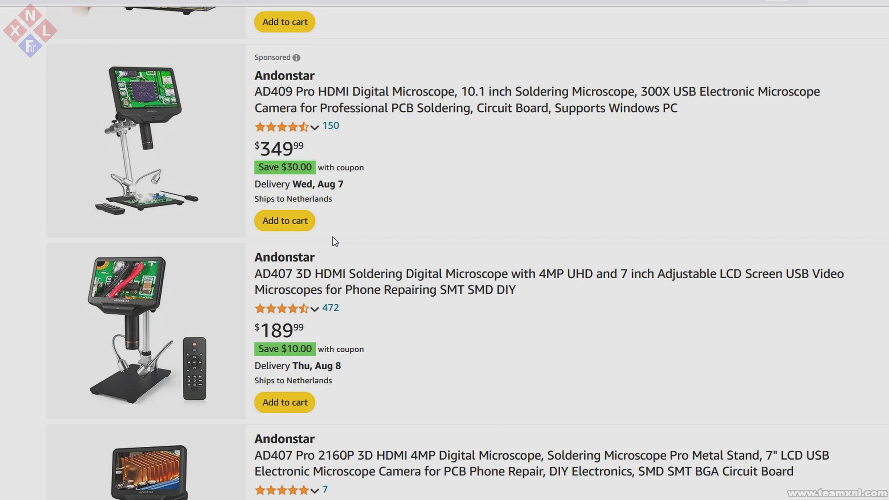
scroll("down", 3)
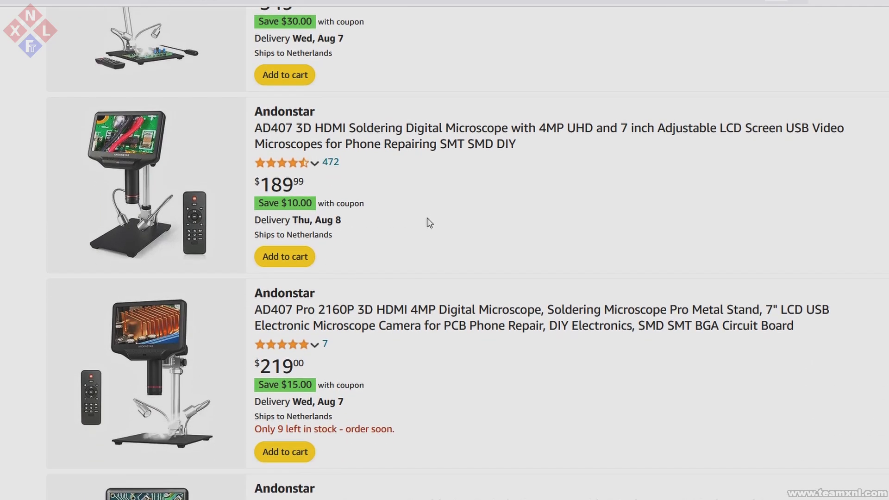
scroll("down", 3)
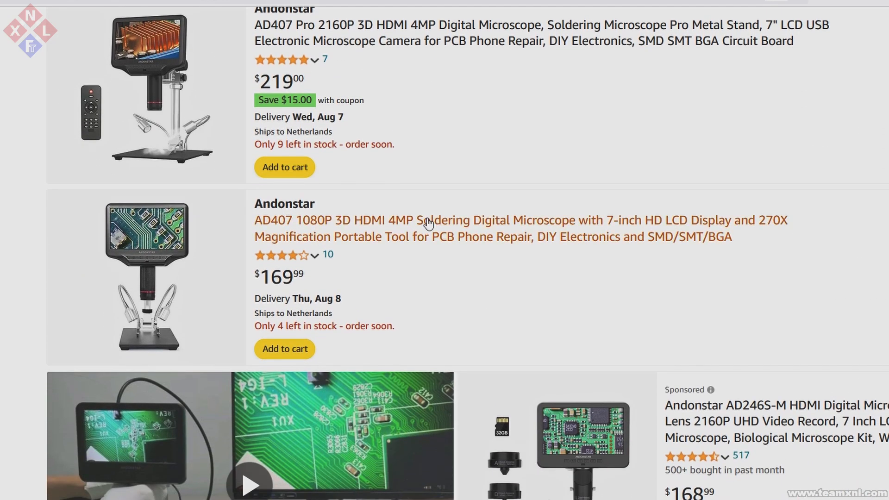
scroll("down", 3)
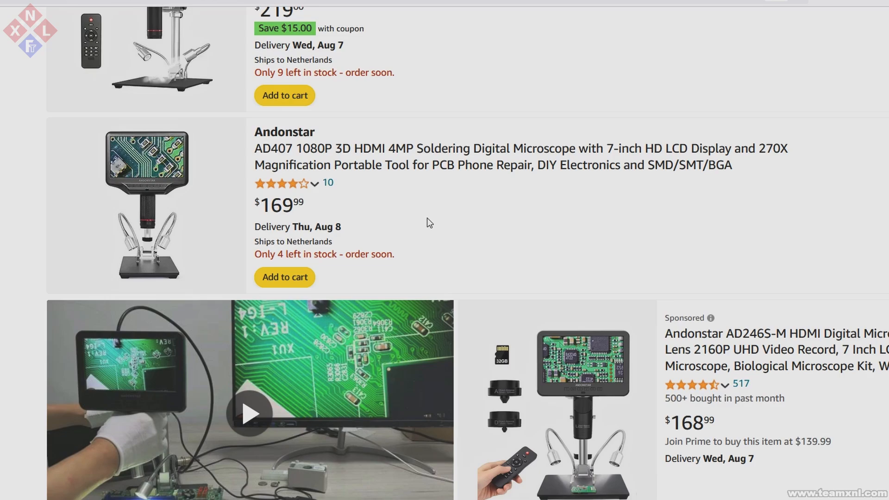
left_click(249, 414)
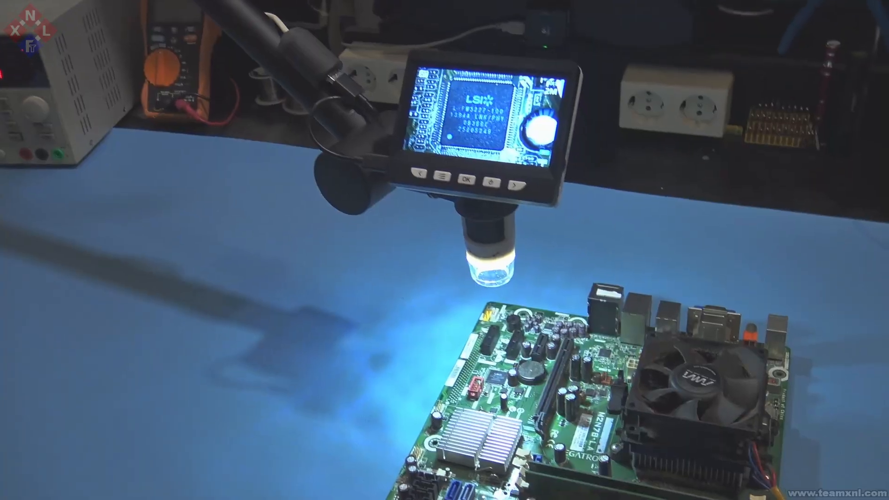